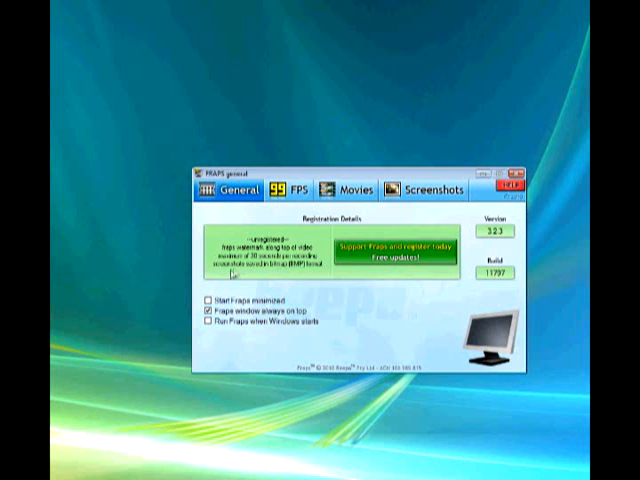
Open the FPS settings and browse for the benchmark save folder.
left_click(291, 190)
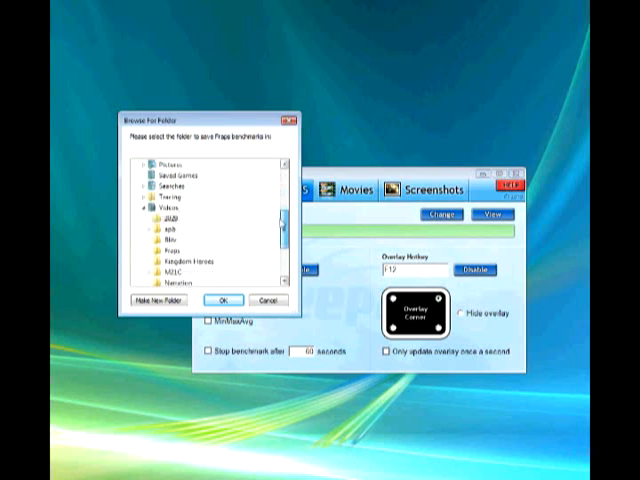
Confirm Videos\Fraps as the benchmark folder and browse for the movie folder.
left_click(224, 299)
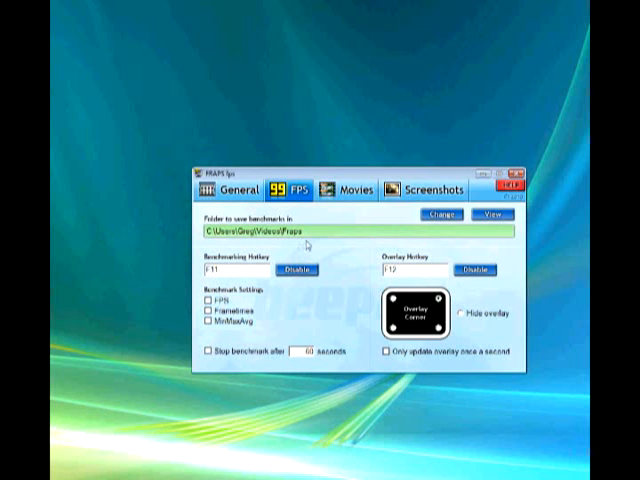
left_click(360, 190)
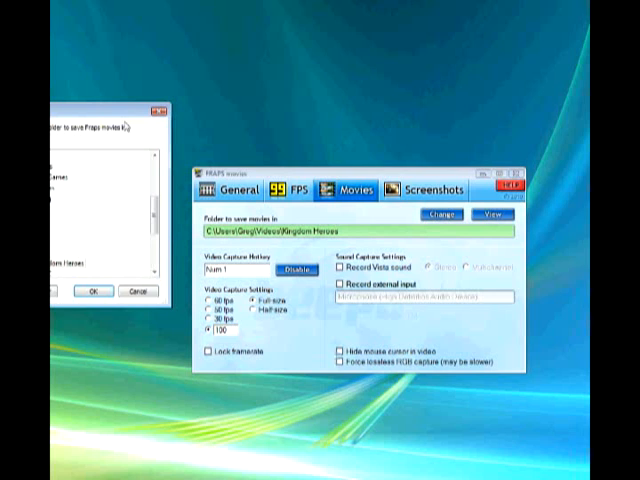
Save movies to Videos\Fraps and set the video capture rate to 50 fps.
left_click(438, 215)
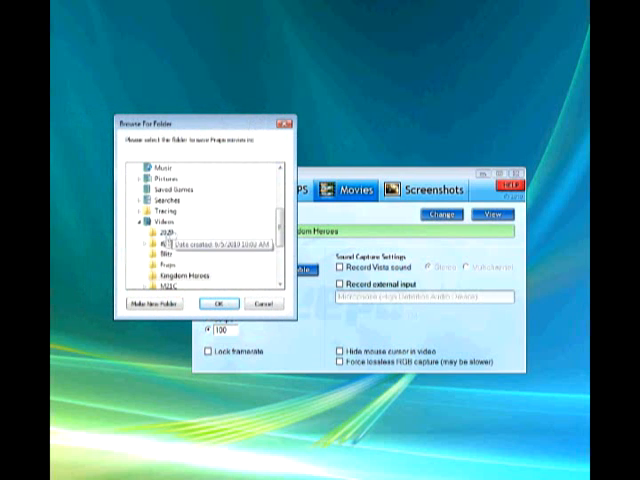
left_click(219, 303)
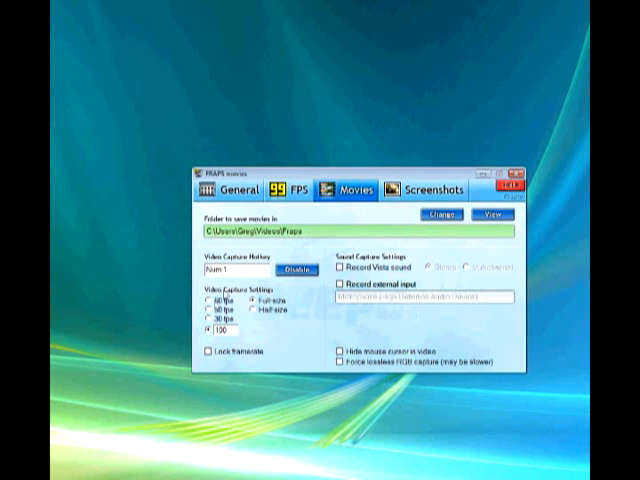
left_click(205, 298)
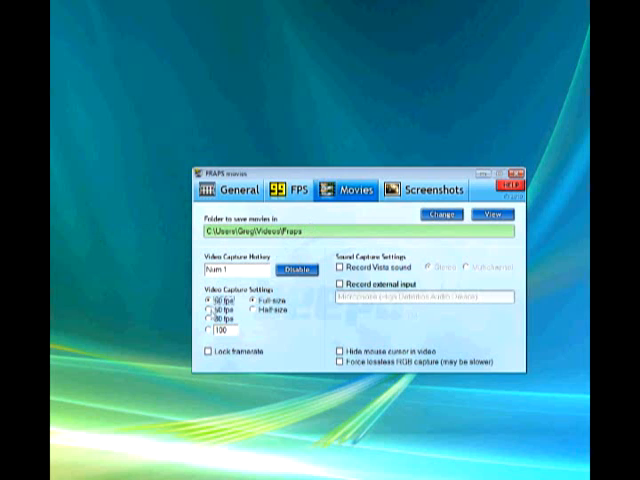
left_click(202, 313)
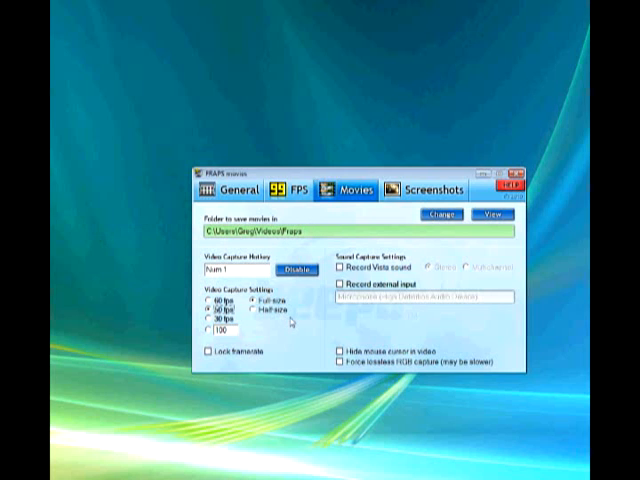
mouse_move(437, 182)
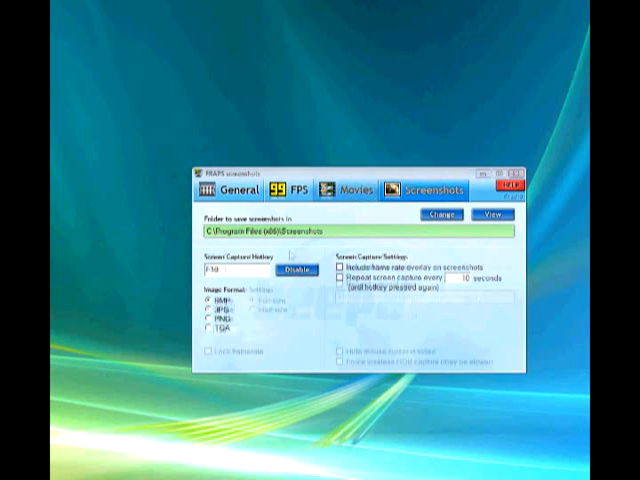
Reassign the Video Capture Hotkey on the Movies tab to a new key.
left_click(357, 190)
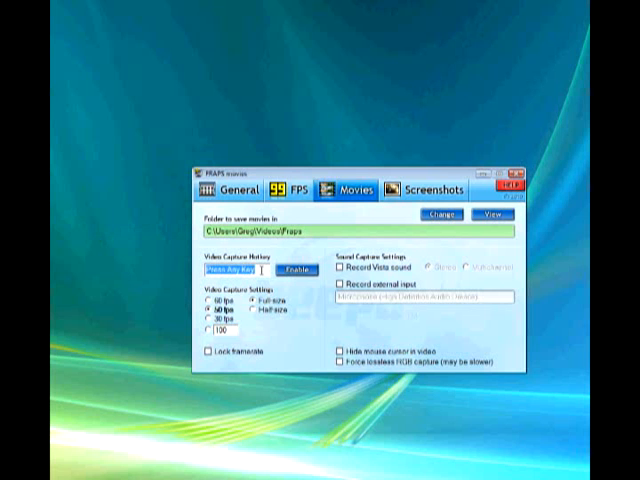
left_click(297, 270)
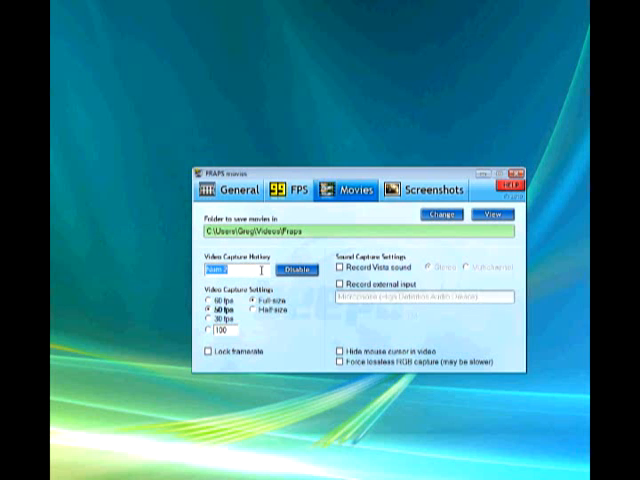